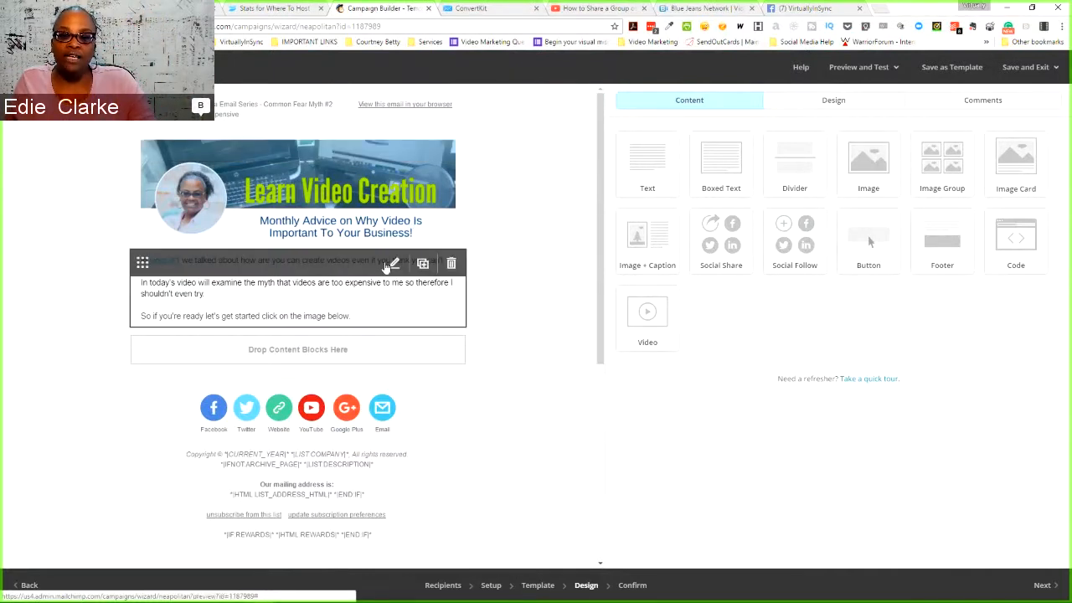
pyautogui.moveTo(384, 297)
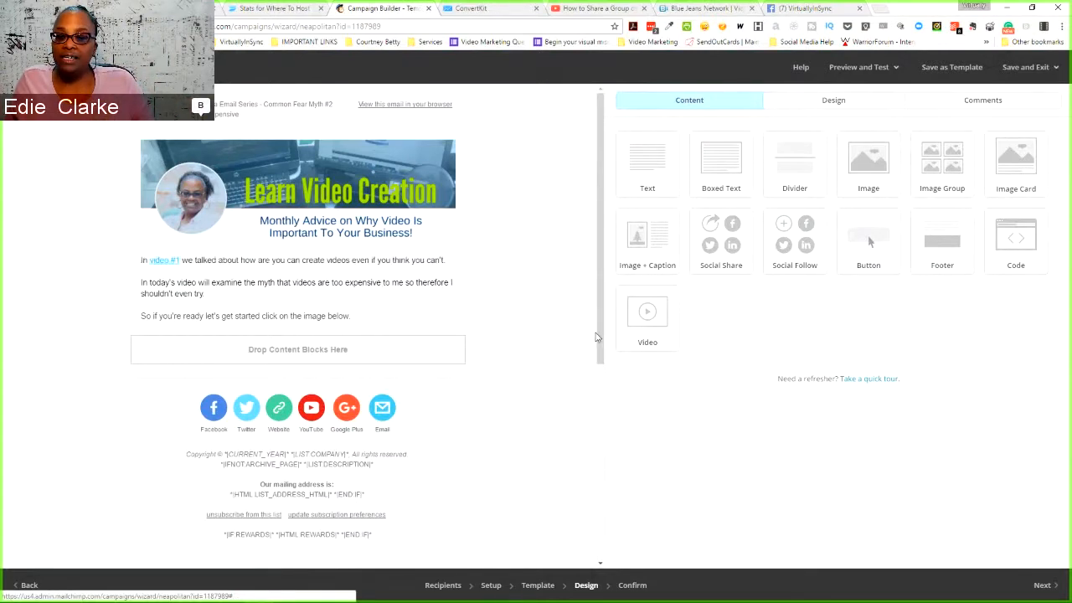
pyautogui.moveTo(654, 327)
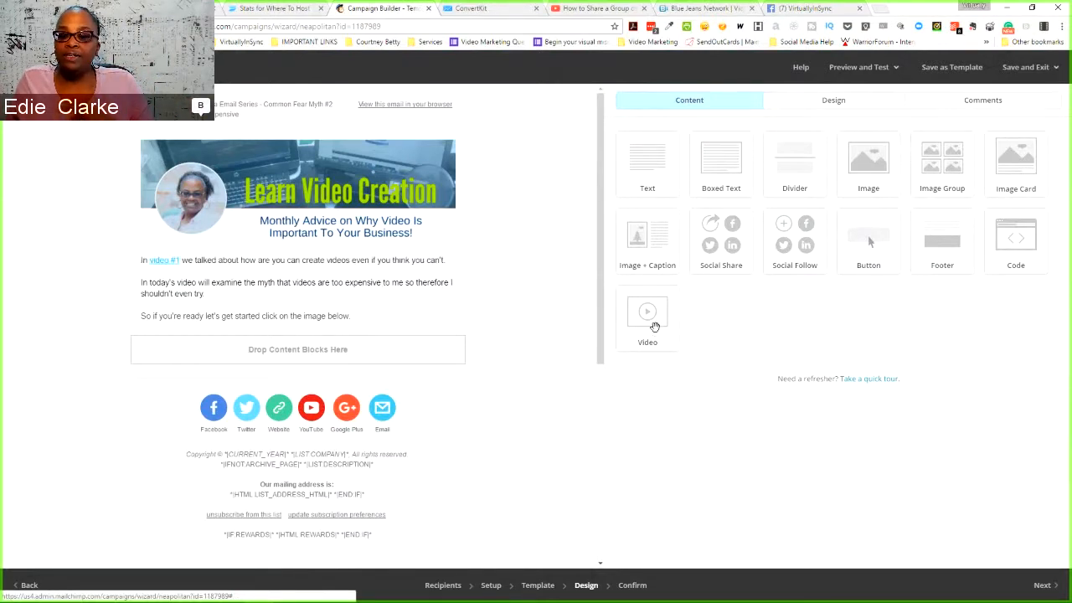
# Drag a Video content block into the email below the opening paragraphs.
pyautogui.moveTo(648, 312); pyautogui.dragTo(385, 338)
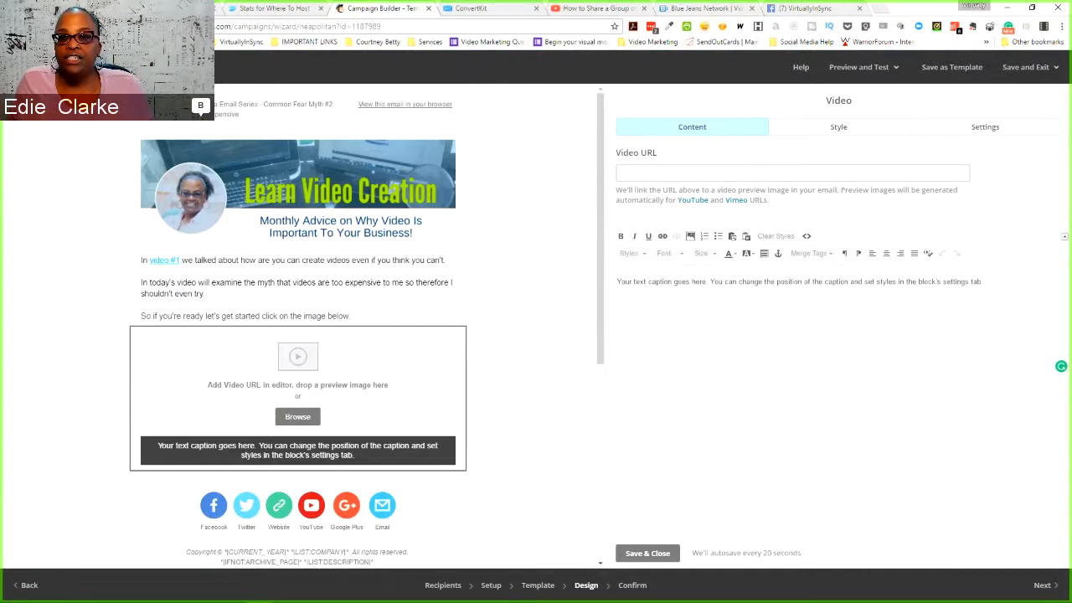
pyautogui.moveTo(745, 23)
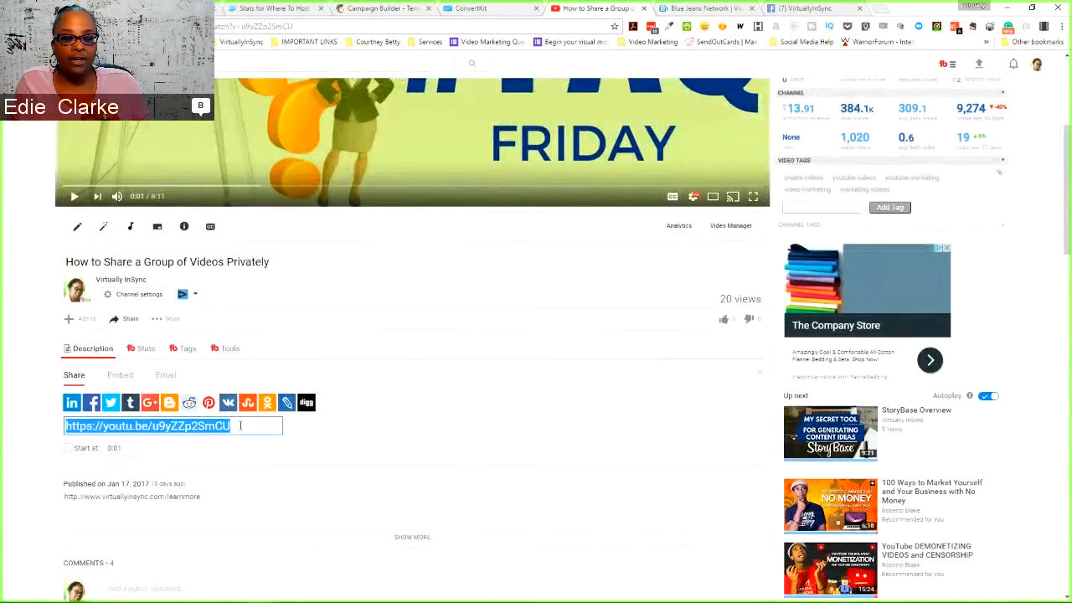
pyautogui.moveTo(72, 402)
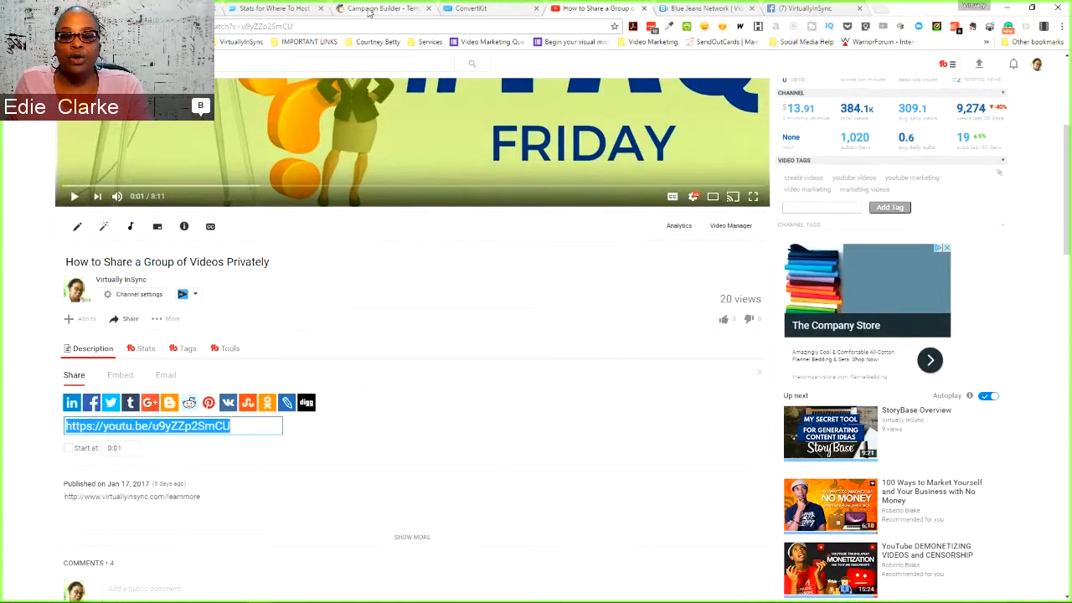
pyautogui.click(377, 9)
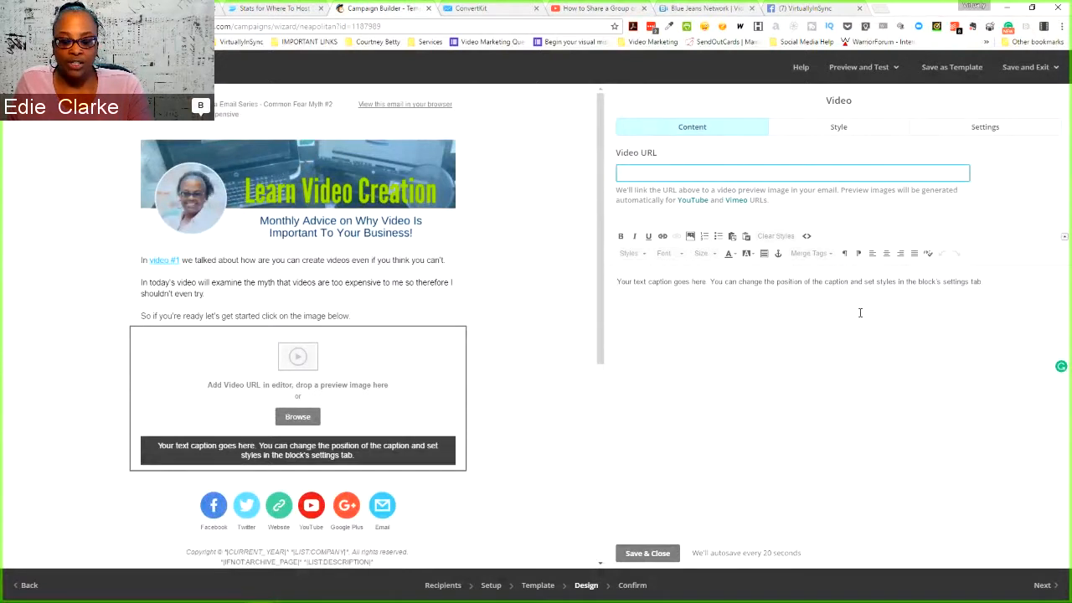
pyautogui.write('https://youtu.be/u9yZZp2SmCU')
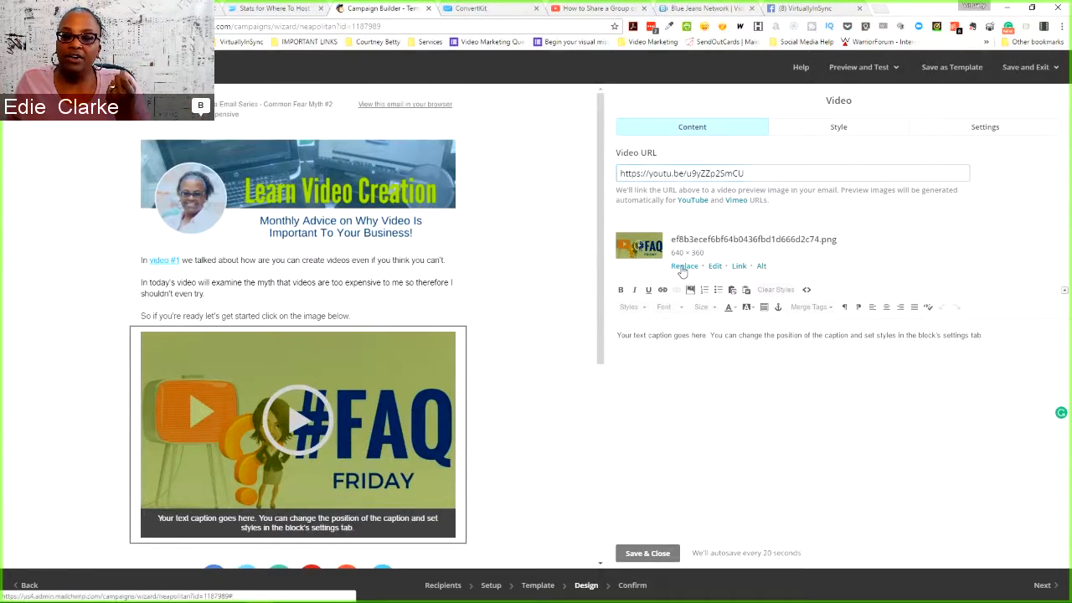
# Open the thumbnail replacement library and close it without changing the image.
pyautogui.click(684, 265)
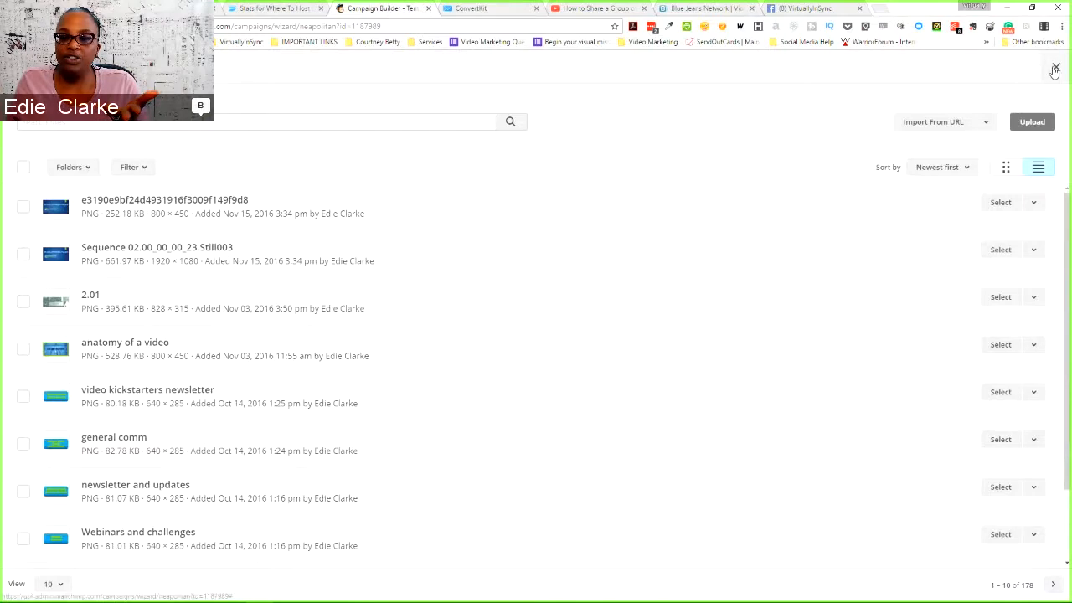
pyautogui.click(1054, 68)
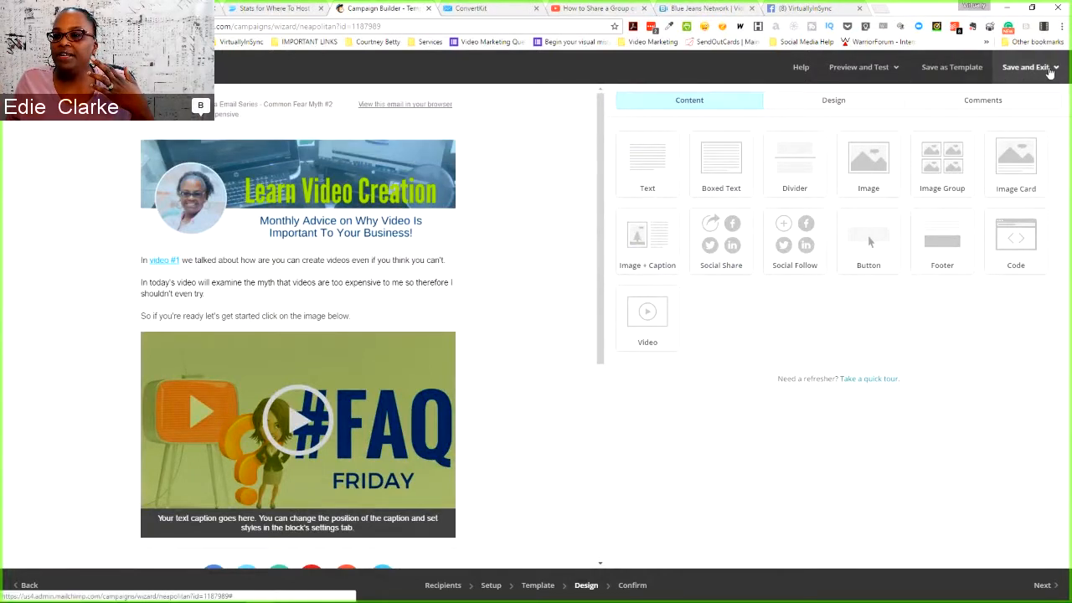
# Enter preview mode from the Preview and Test menu.
pyautogui.click(858, 67)
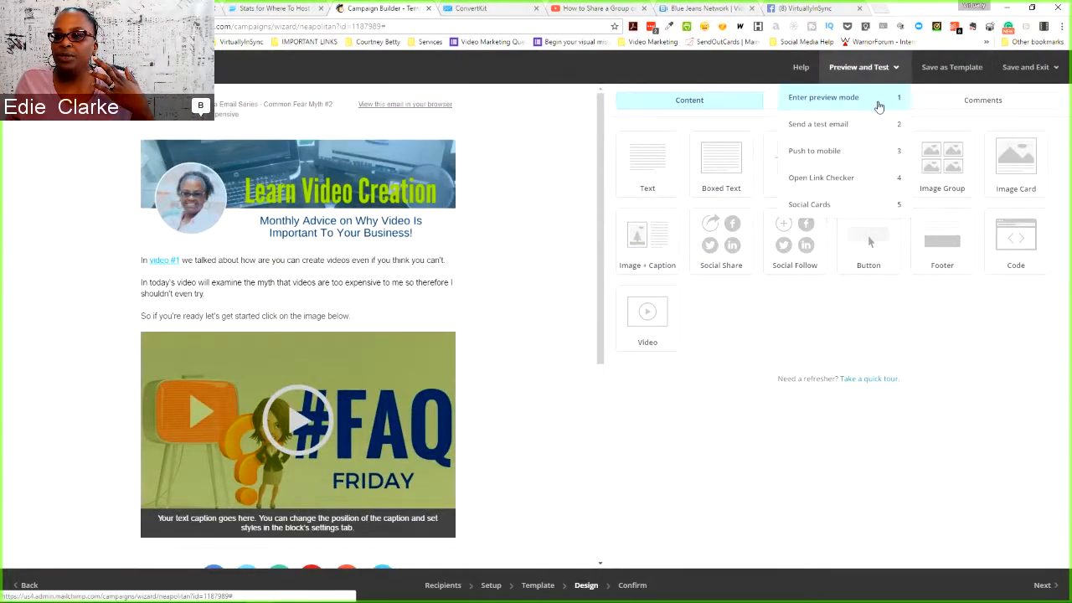
pyautogui.click(823, 97)
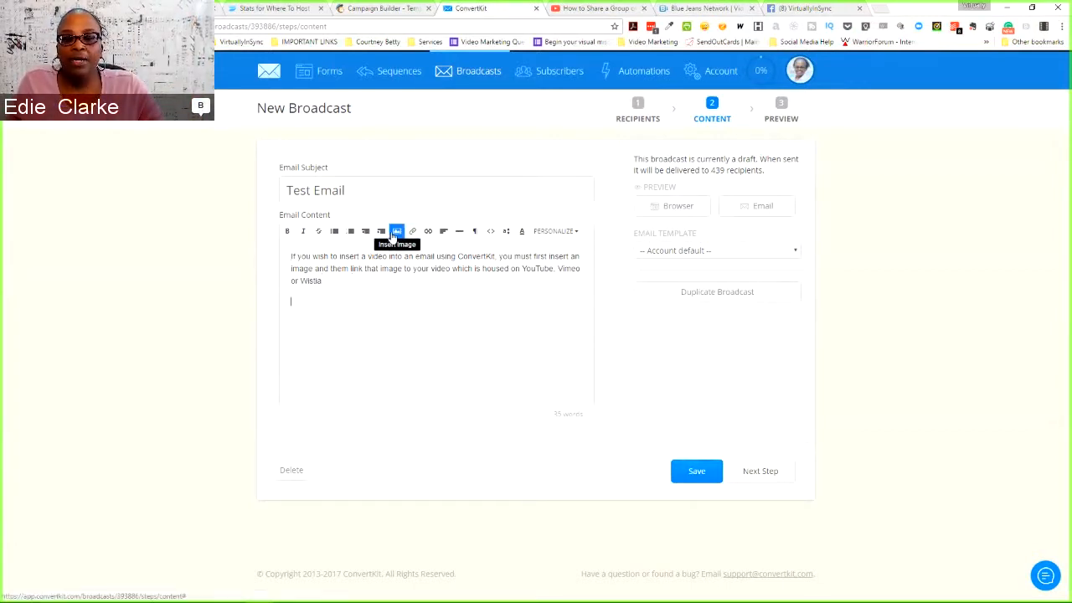
# Insert the 'How to Use Video in Email Marketing' image below the explanatory paragraph.
pyautogui.click(395, 231)
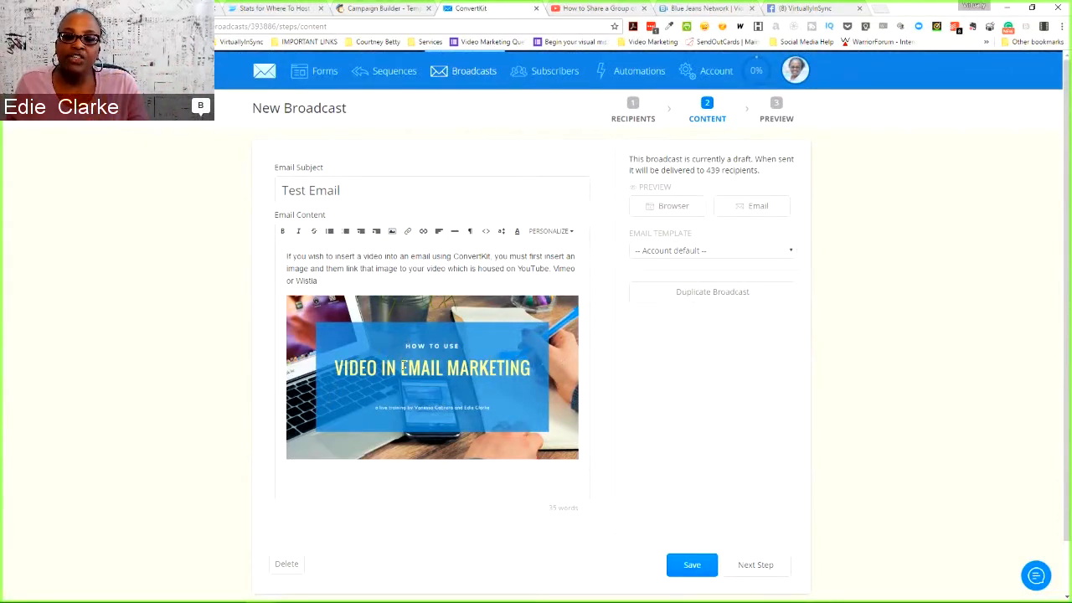
pyautogui.click(432, 377)
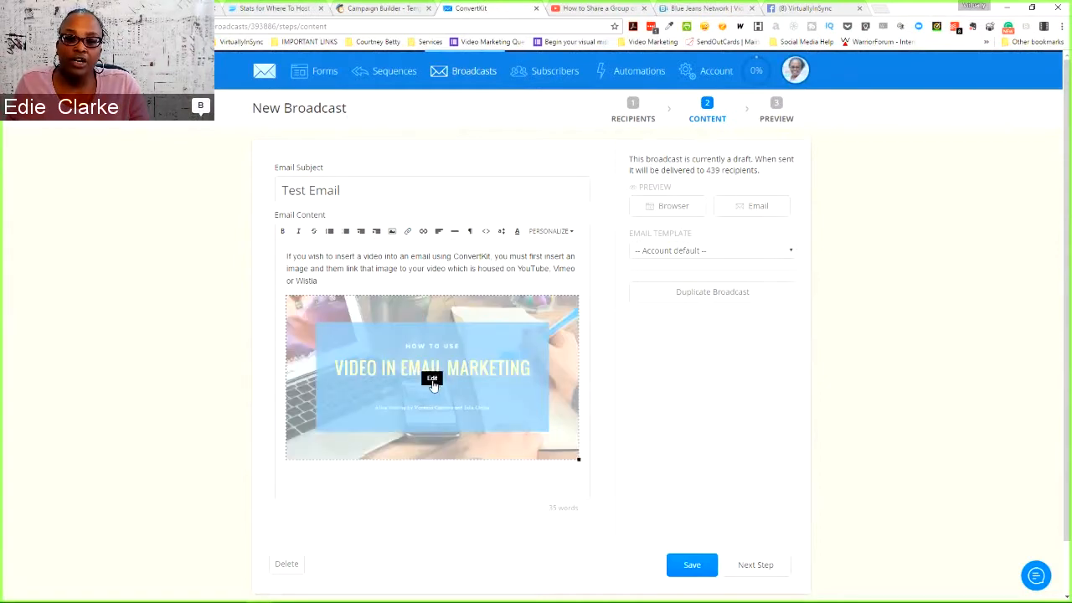
pyautogui.click(432, 379)
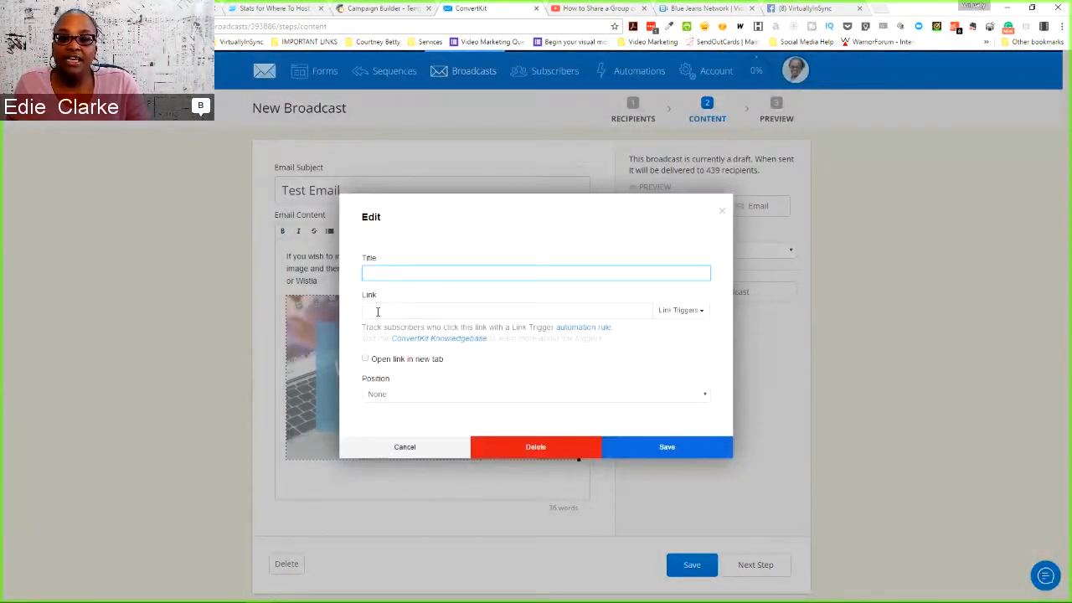
pyautogui.write('https://youtu.be/u9yZZp2SmCU')
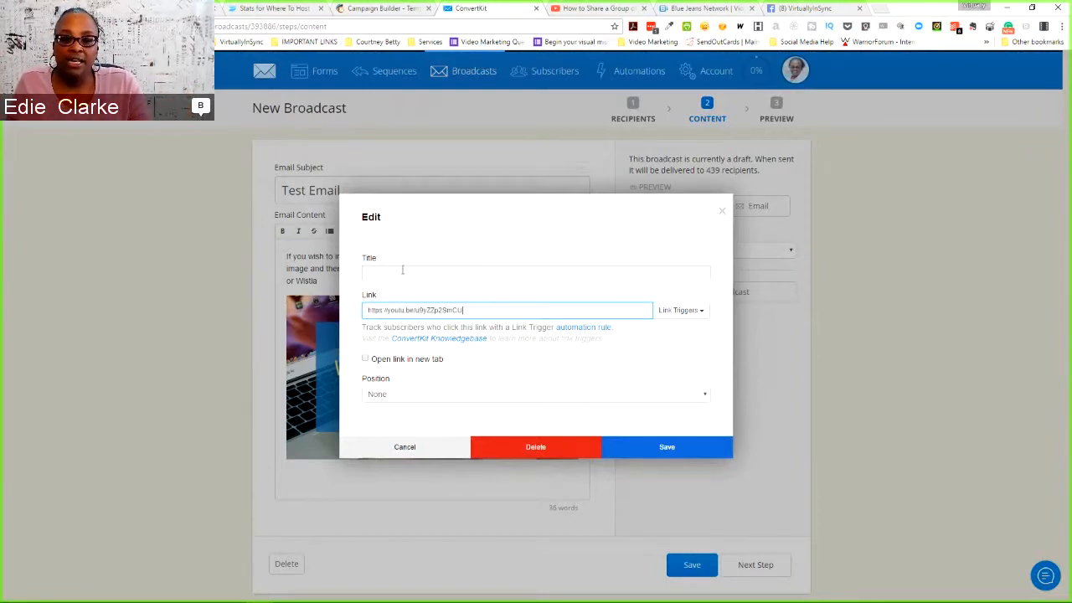
pyautogui.click(535, 272)
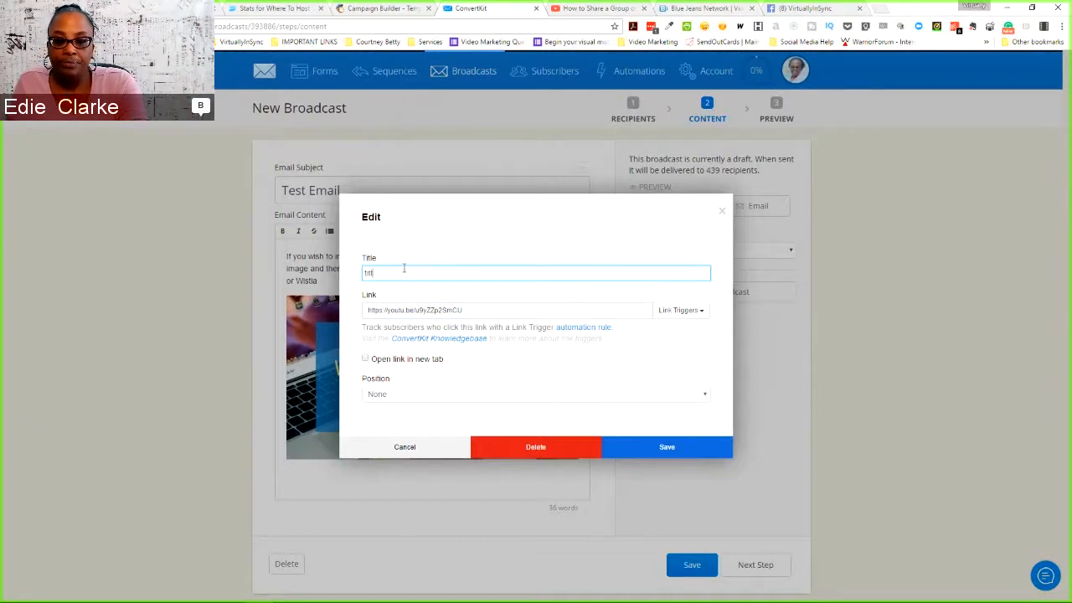
pyautogui.write('title')
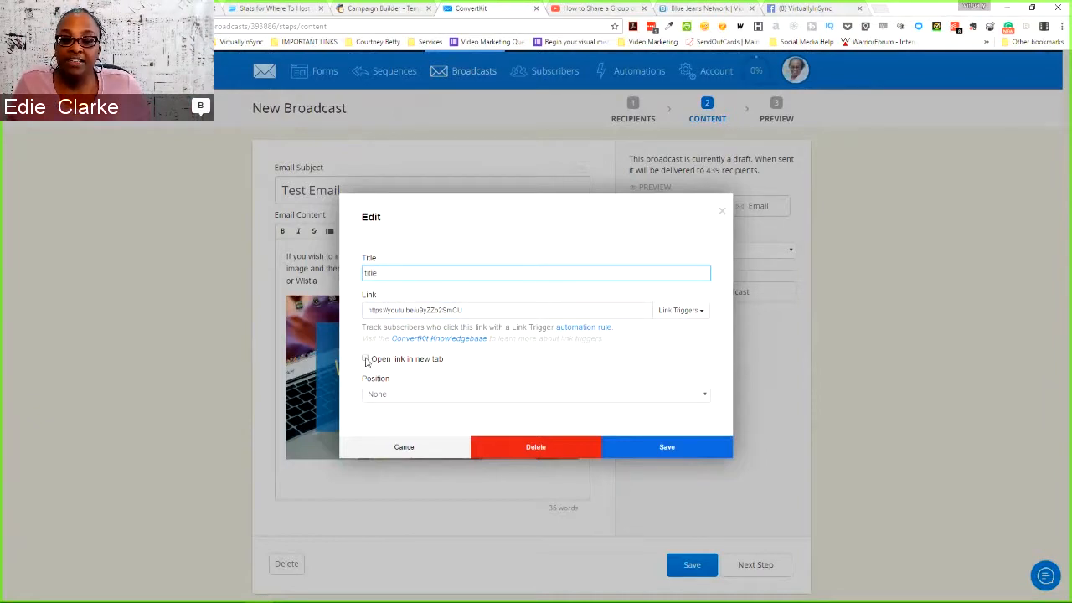
pyautogui.click(365, 358)
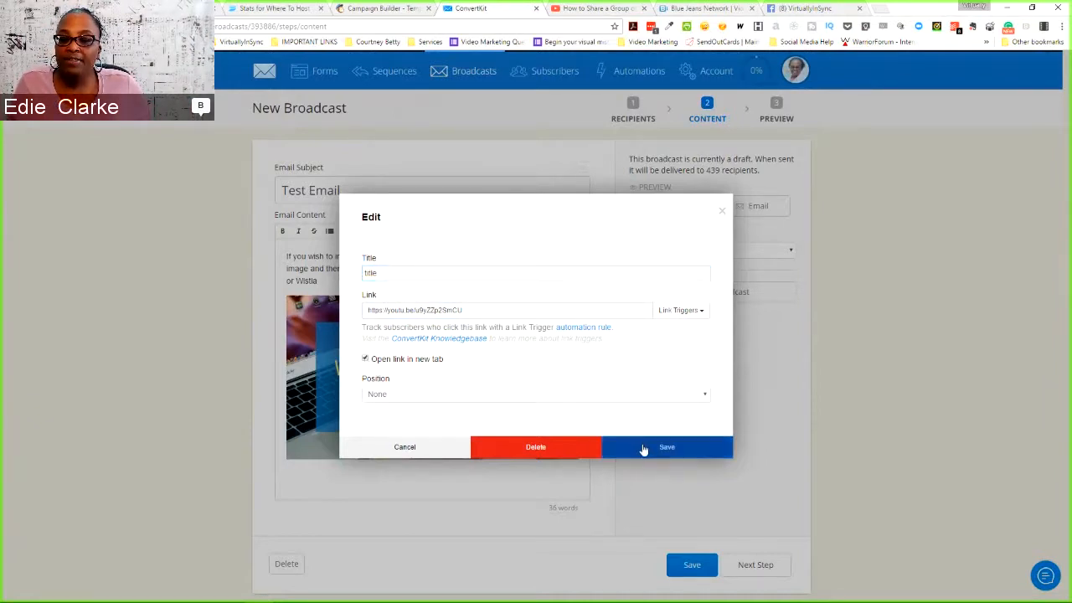
pyautogui.click(666, 446)
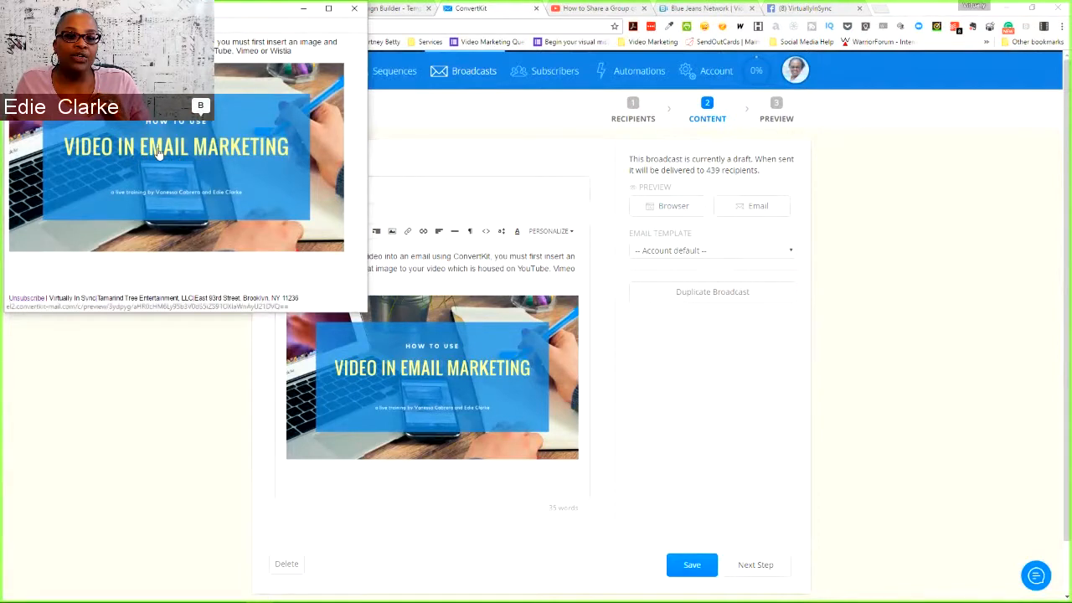
pyautogui.moveTo(214, 165)
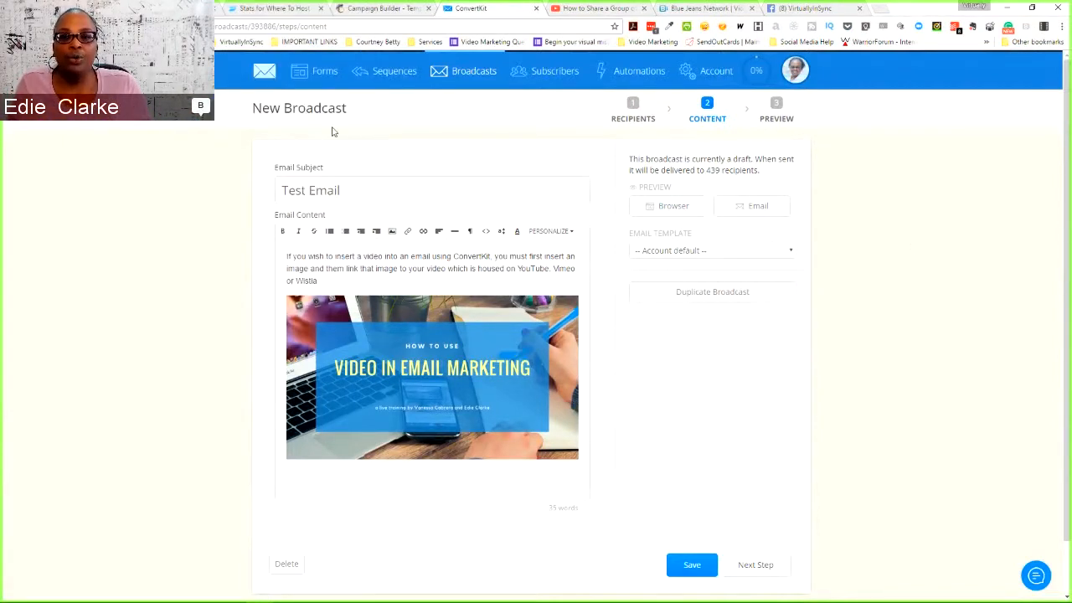
pyautogui.moveTo(308, 133)
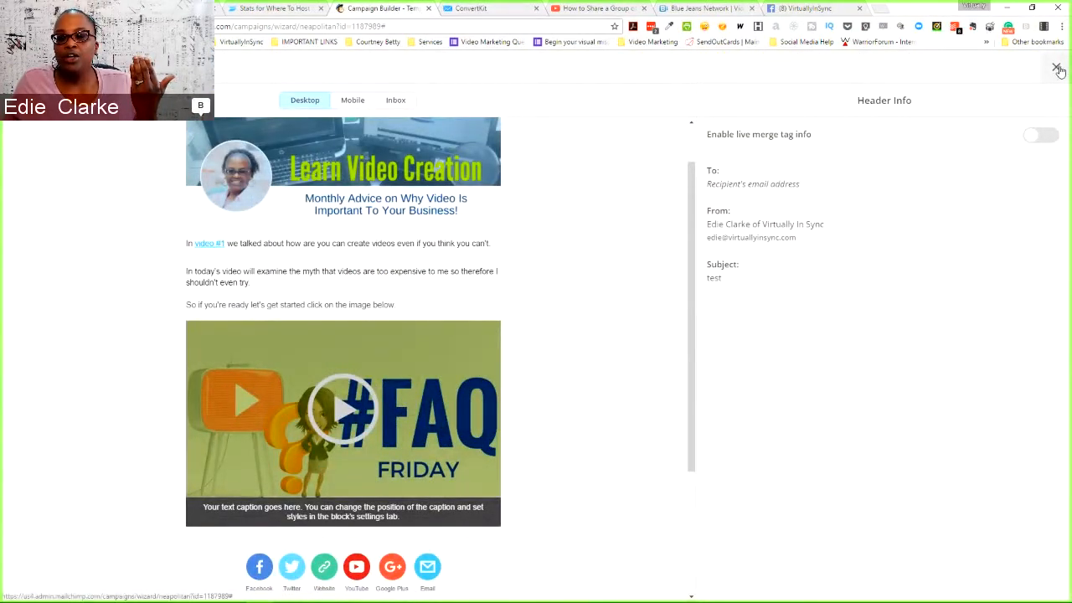
# Exit preview mode and return to the email's Design editor.
pyautogui.click(1059, 69)
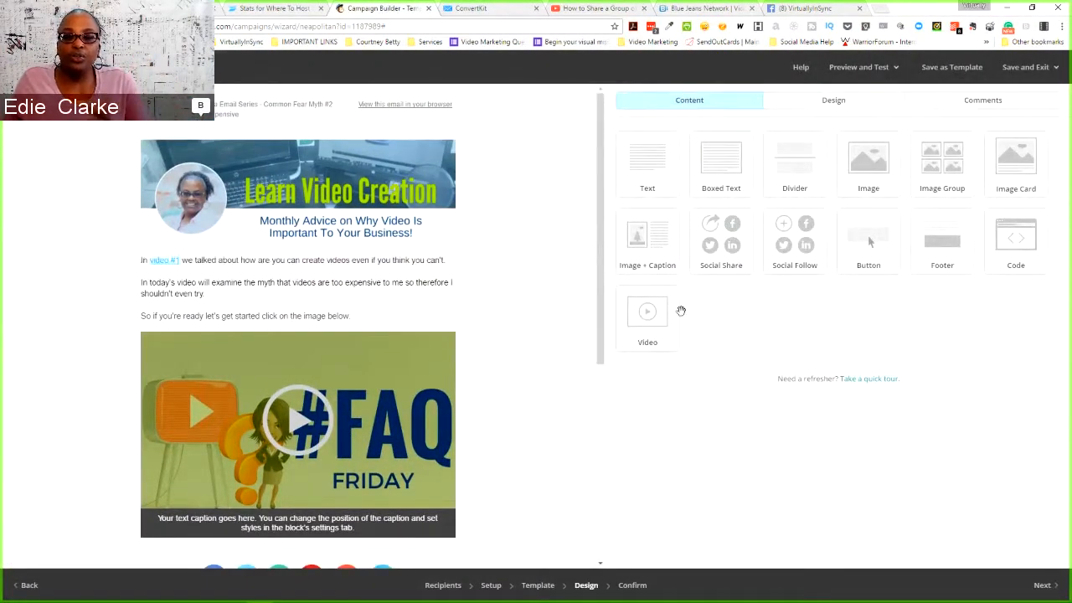
pyautogui.click(297, 427)
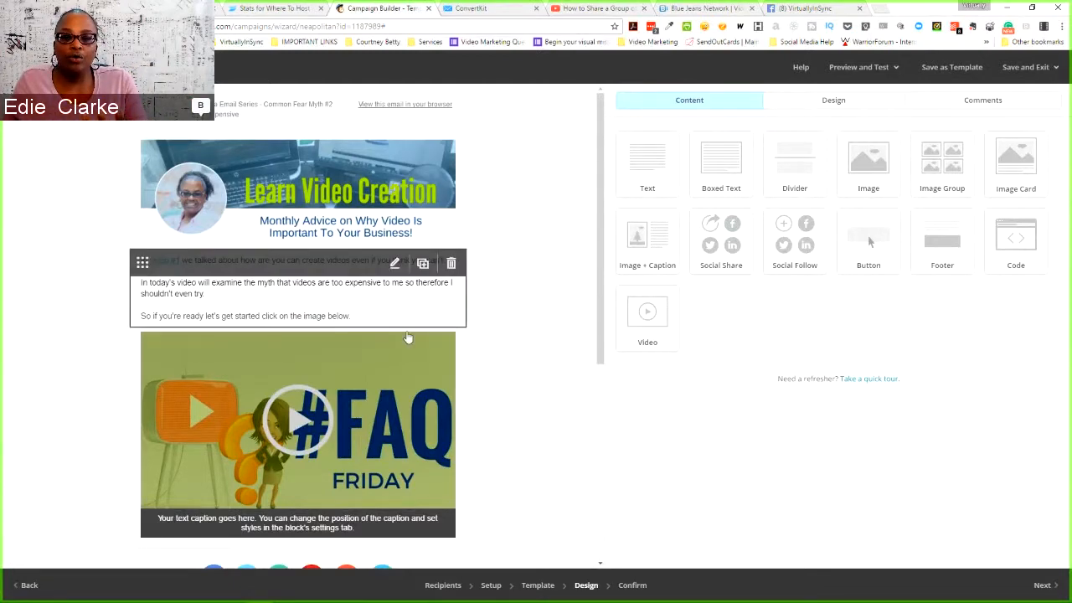
pyautogui.moveTo(647, 311)
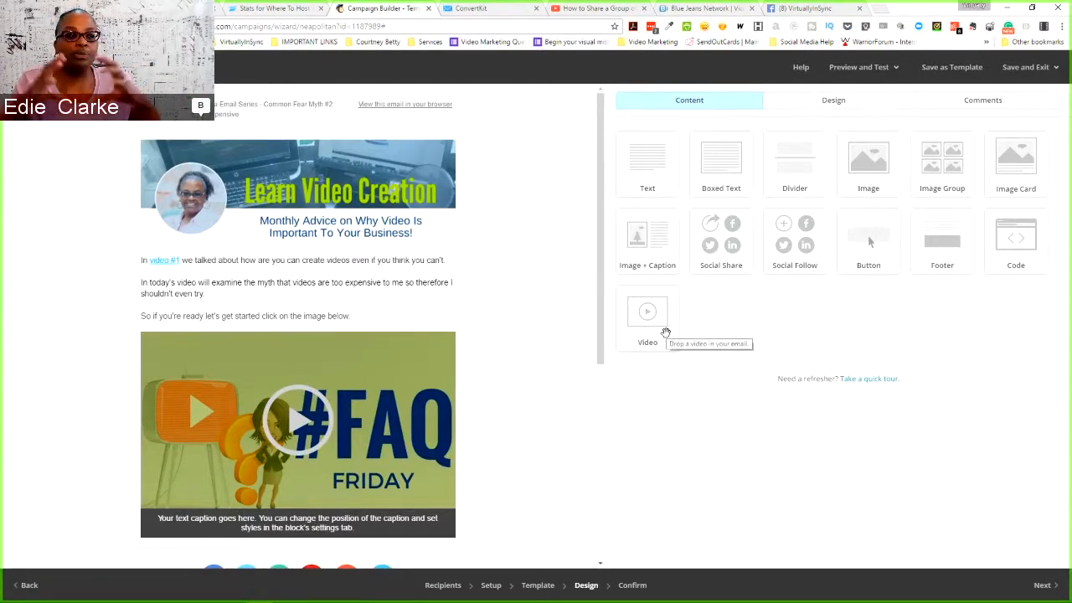